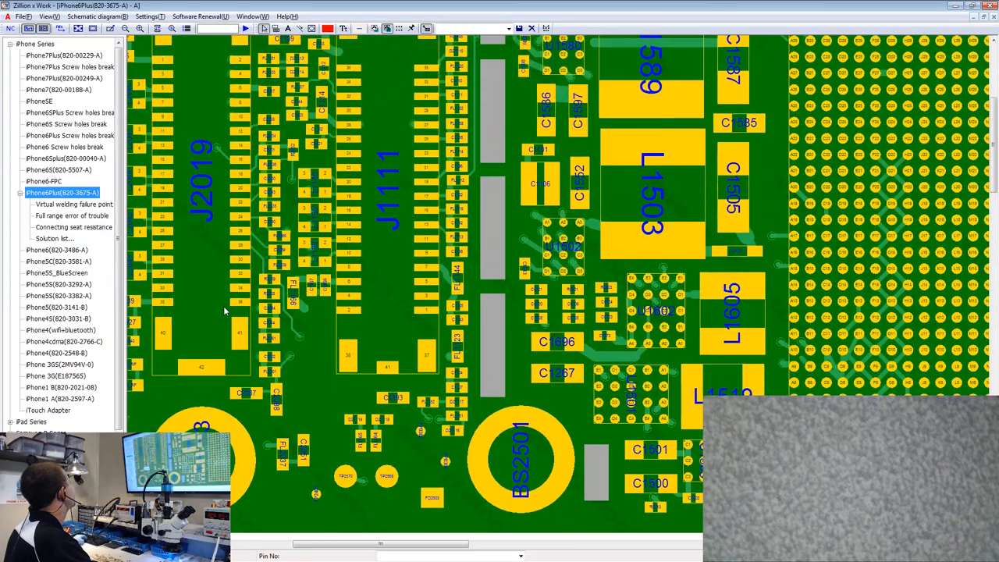
Scroll the iPhone Series device tree toward the iPhone6Plus entries
scroll(down, 3)
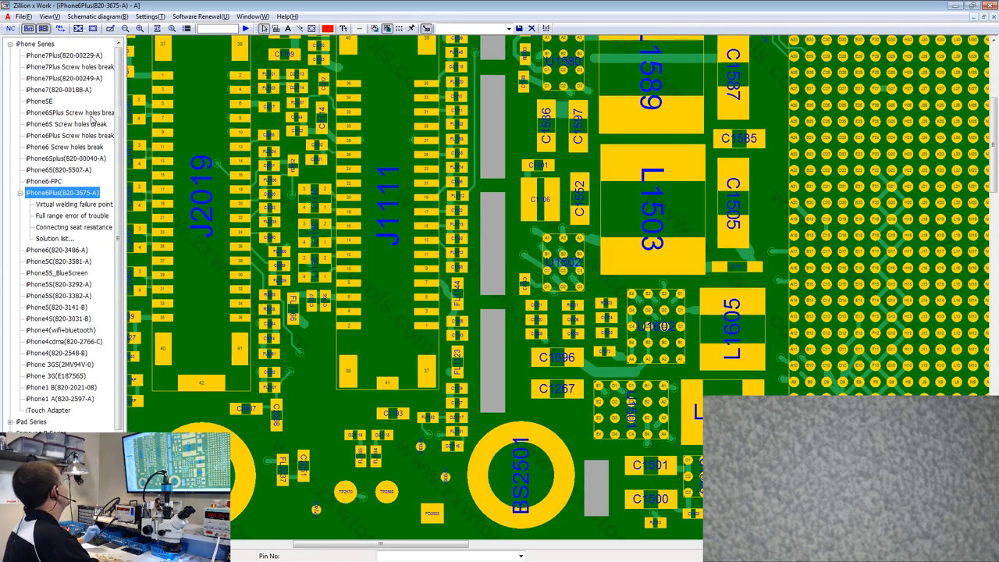
mouse_move(59, 162)
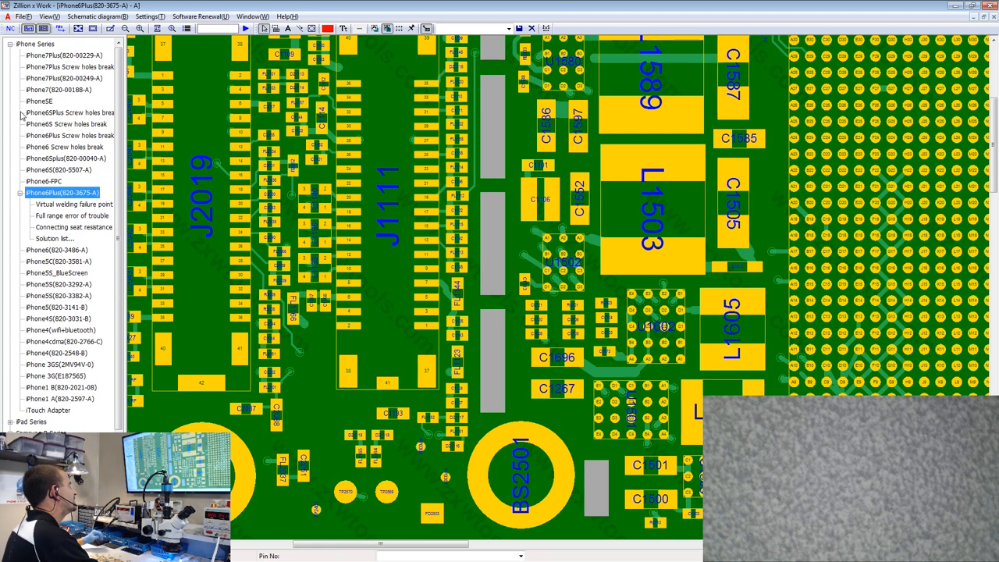
mouse_move(75, 153)
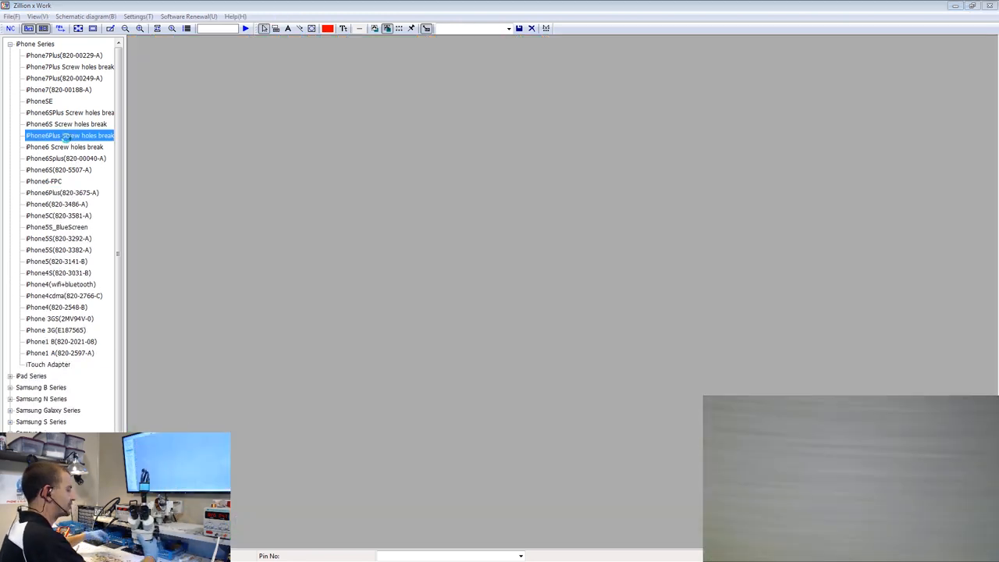
double_click(69, 134)
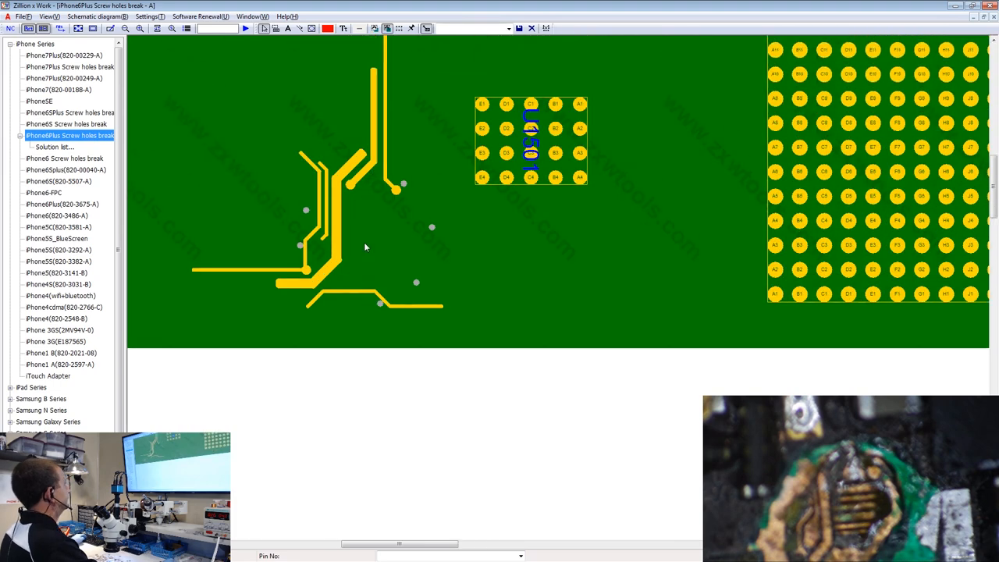
mouse_move(394, 194)
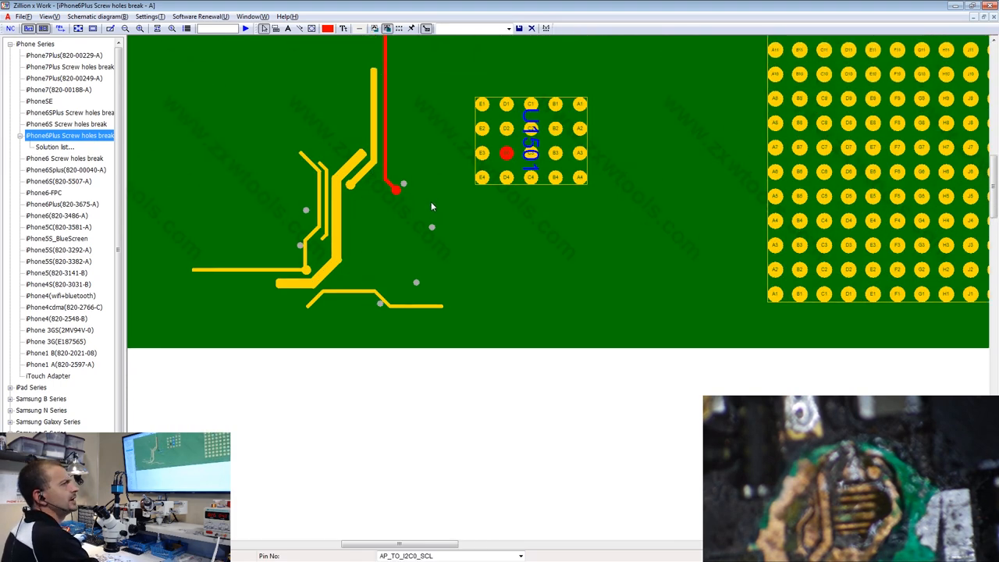
mouse_move(683, 361)
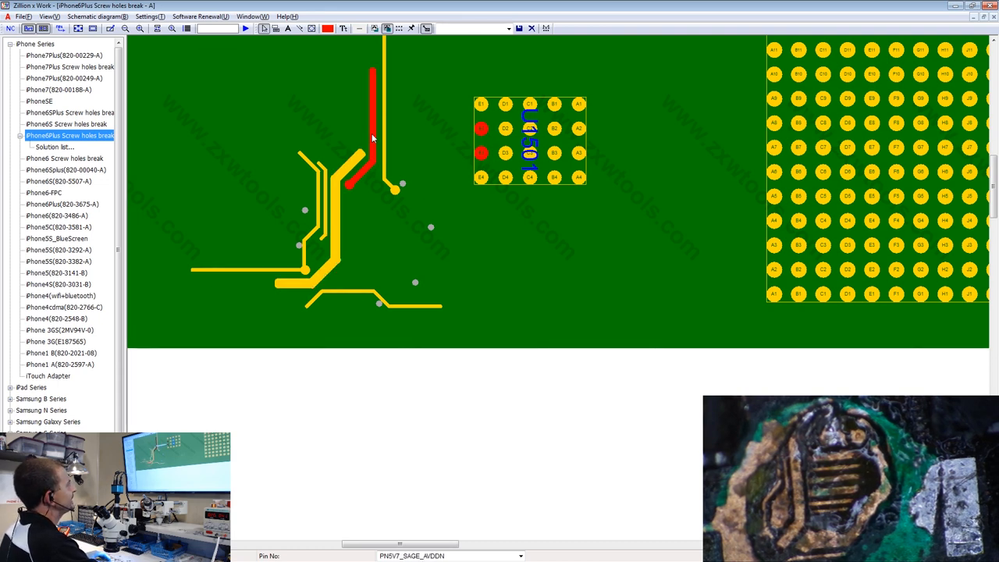
mouse_move(350, 142)
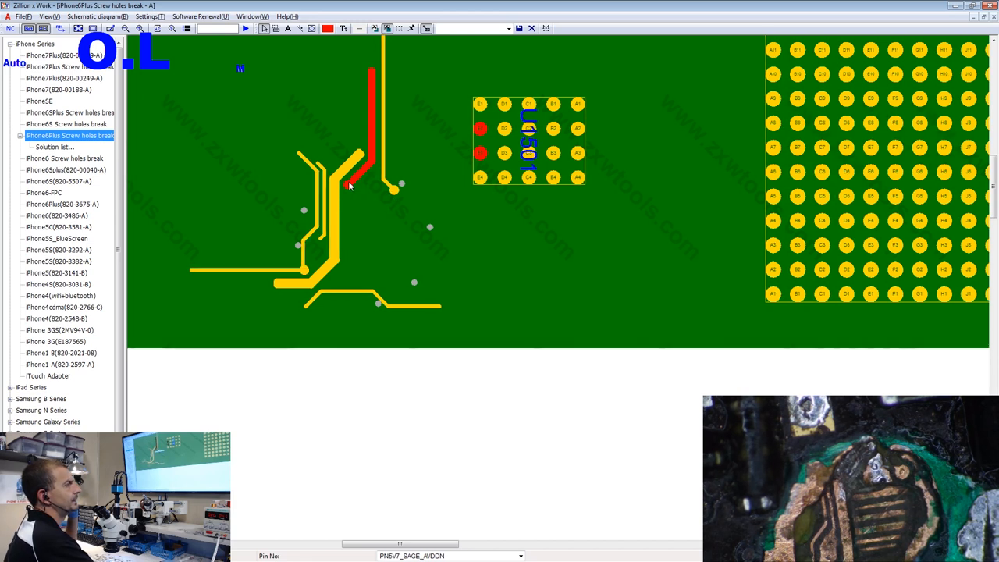
mouse_move(399, 194)
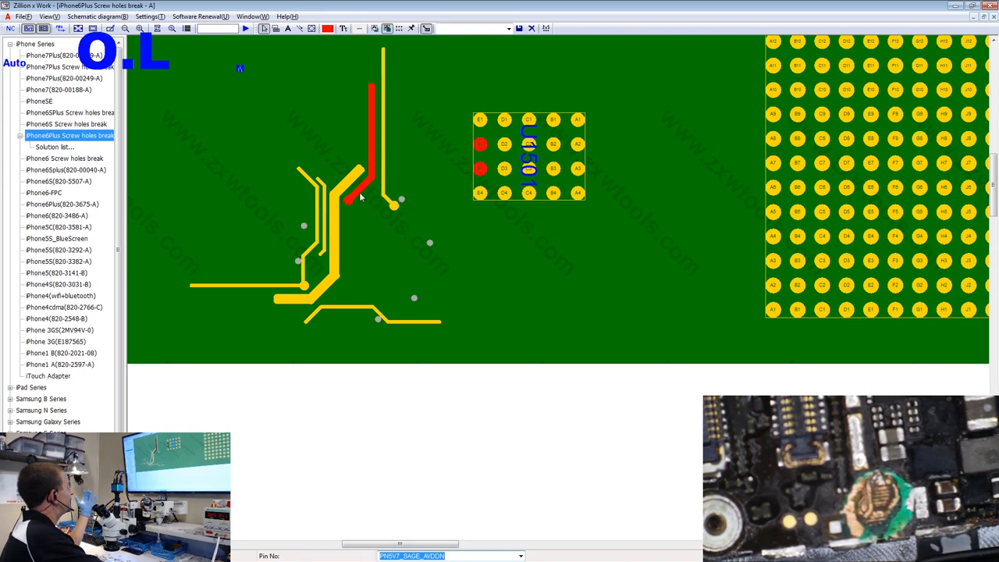
mouse_move(334, 217)
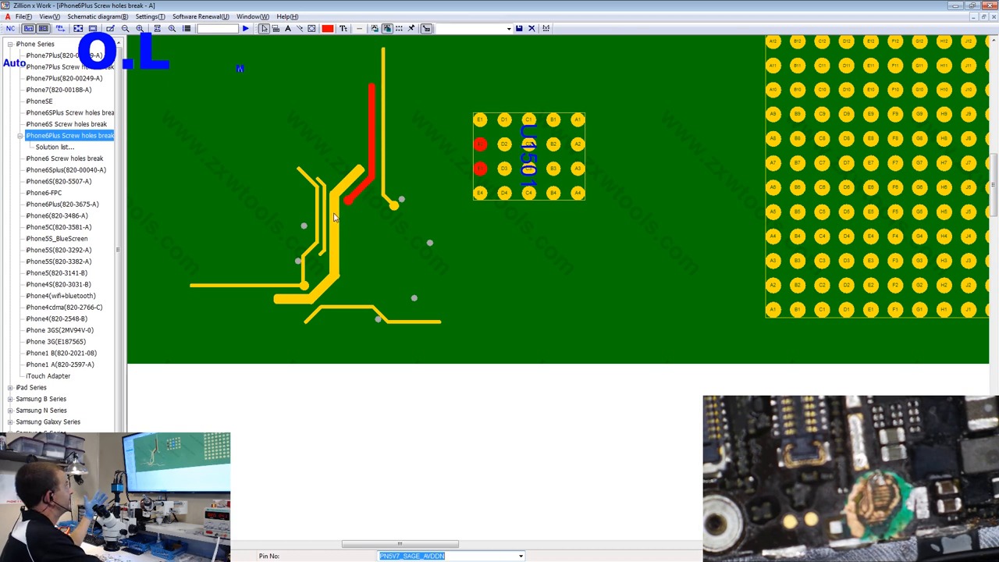
mouse_move(159, 214)
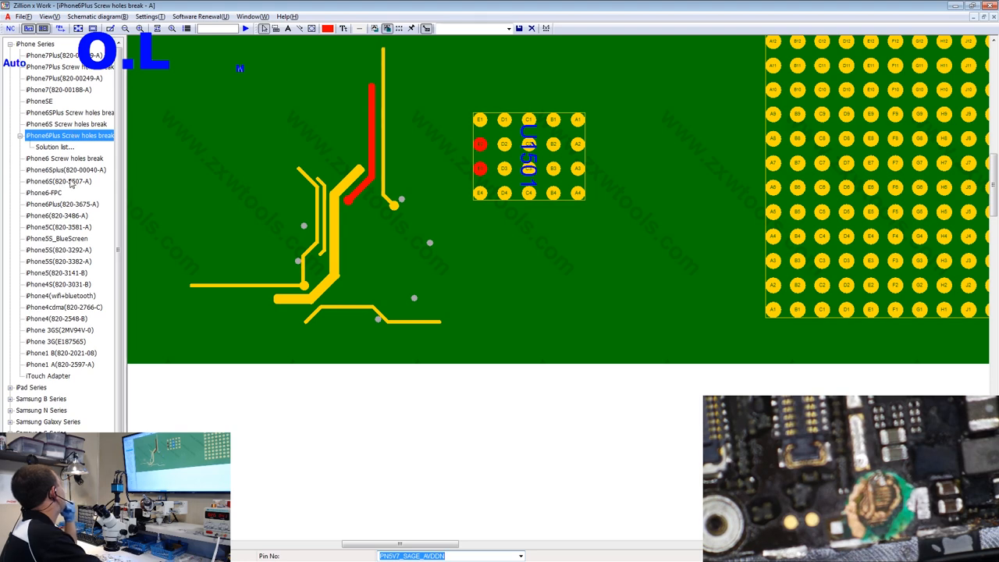
Load the iPhone6Plus(820-3675-A) board layout showing J2019 and J1111 beside L1503
click(58, 194)
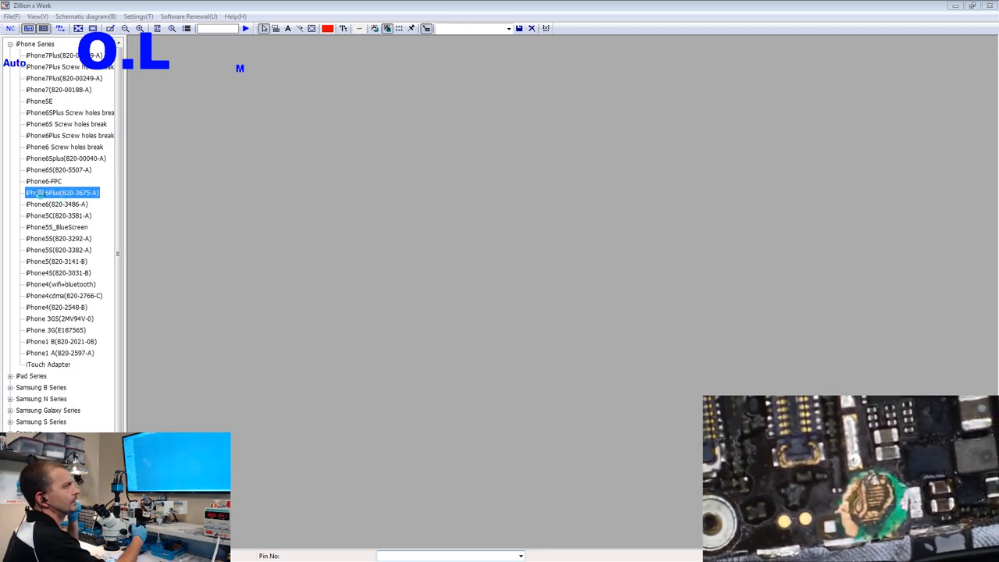
double_click(62, 193)
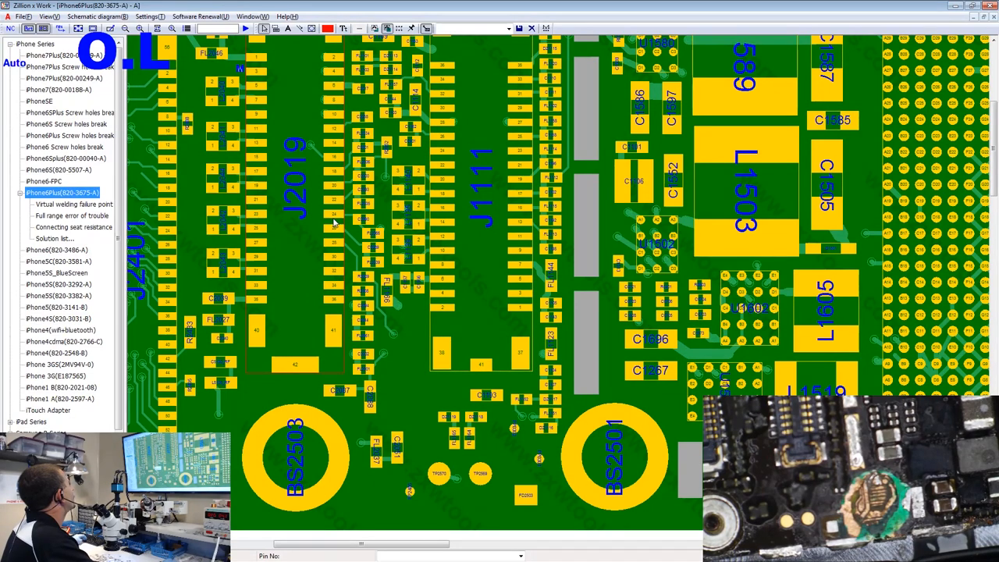
Highlight J2019 pins to read the AP_TO_I2C2_SCL_CONN and LCM_TO_CHESTNUT_PWR_EN_CONN nets
click(334, 213)
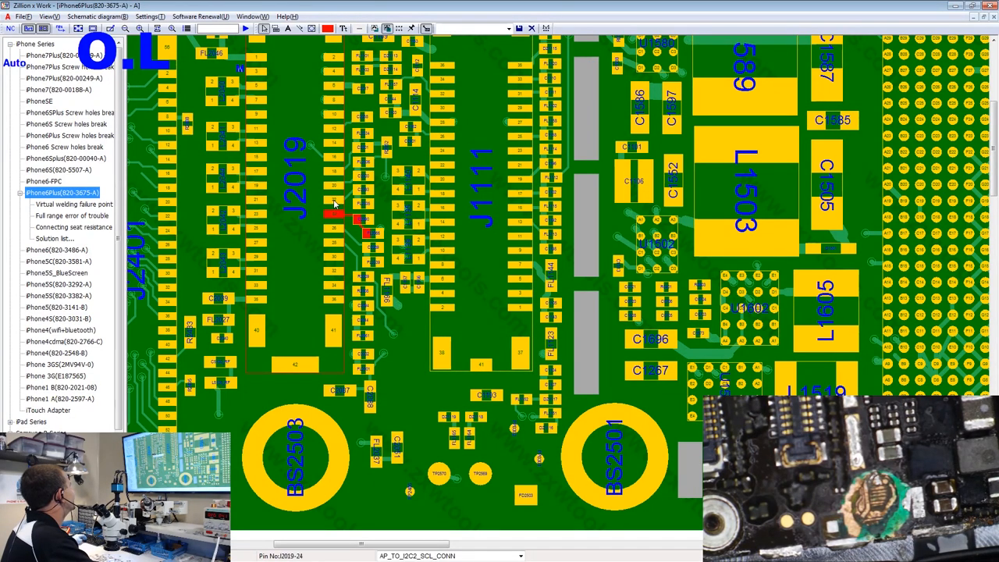
click(350, 206)
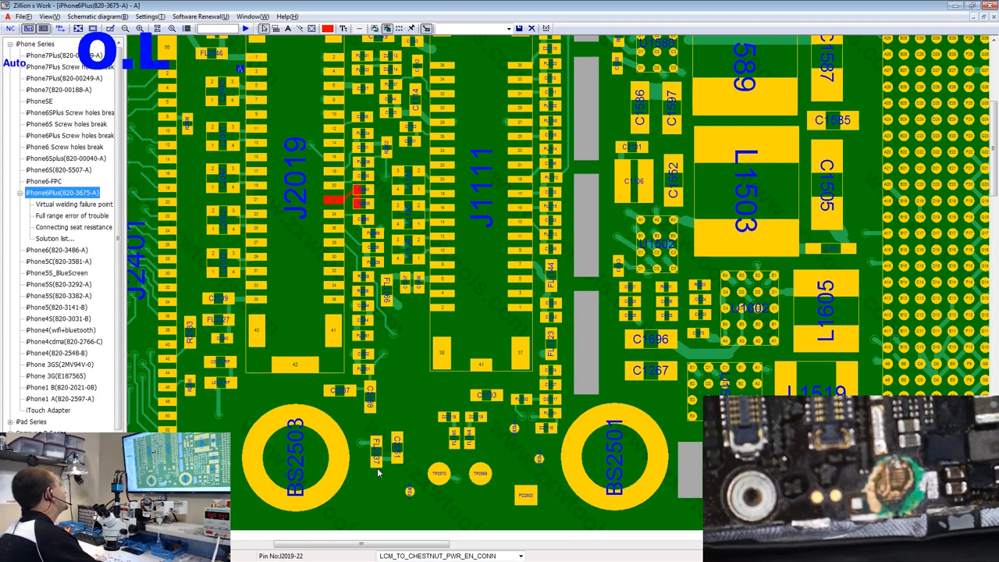
click(378, 445)
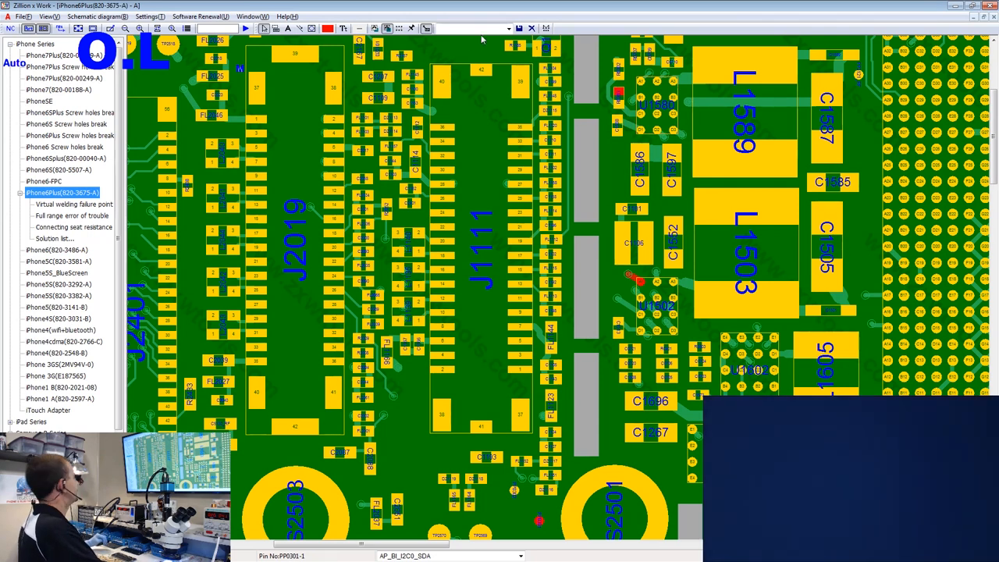
mouse_move(700, 387)
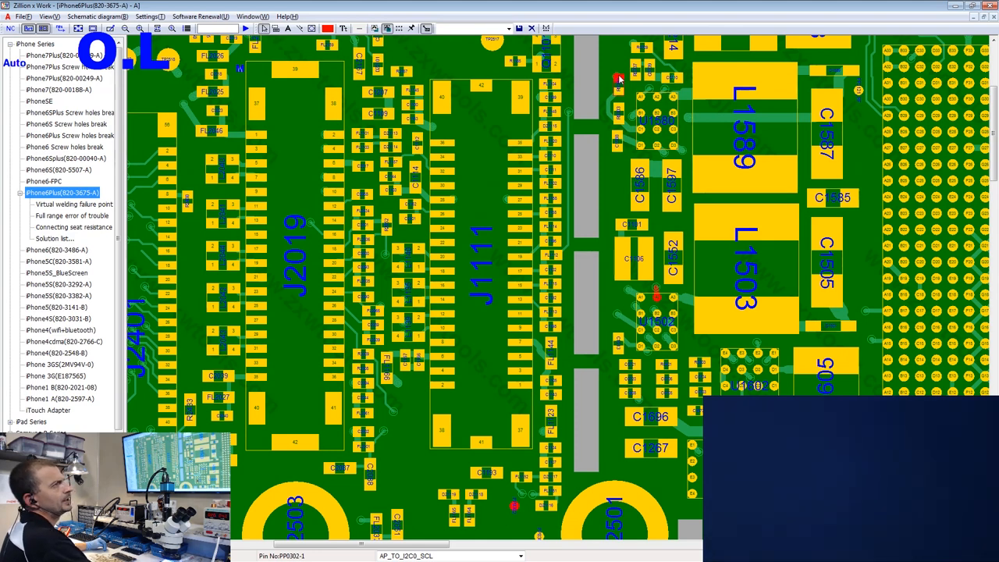
Pan the board view along the highlighted AP_TO_I2C0_SCL net toward inductor L1589
scroll(down, 3)
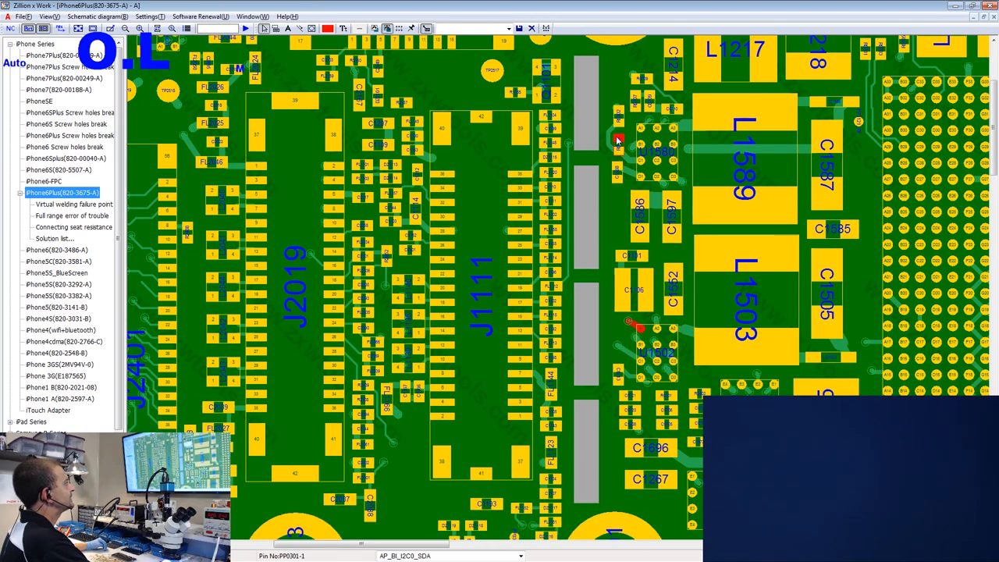
scroll(down, 3)
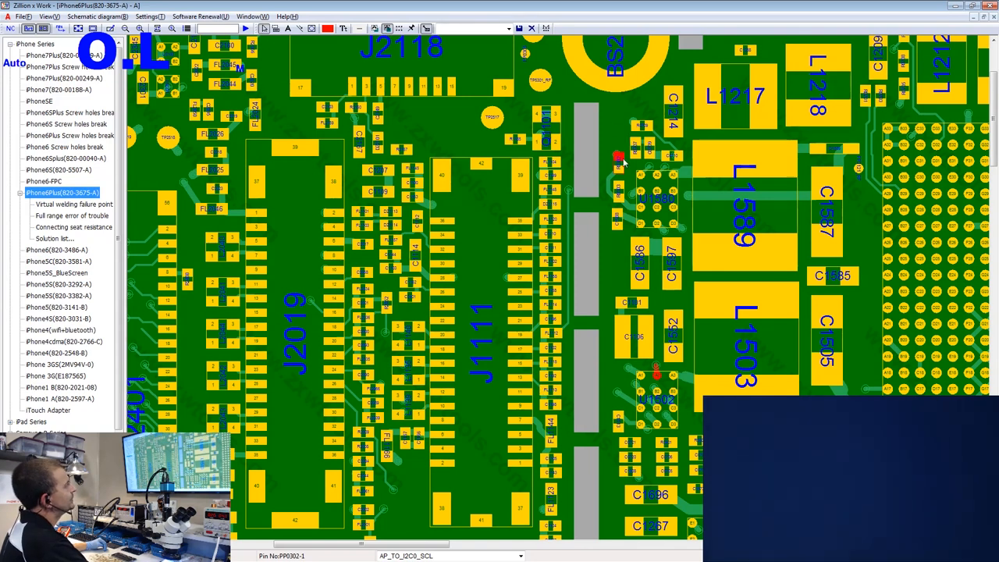
mouse_move(622, 164)
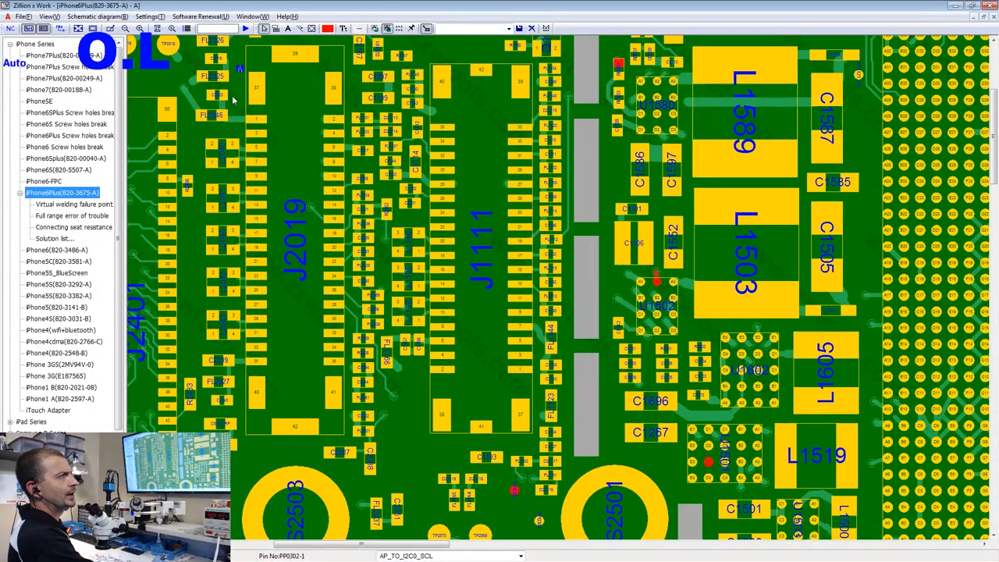
mouse_move(600, 81)
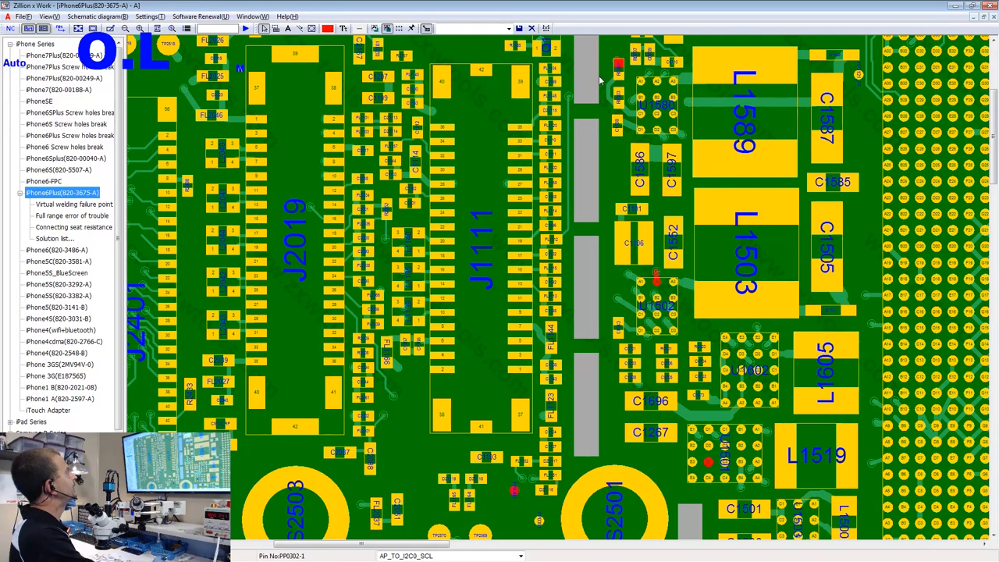
mouse_move(618, 71)
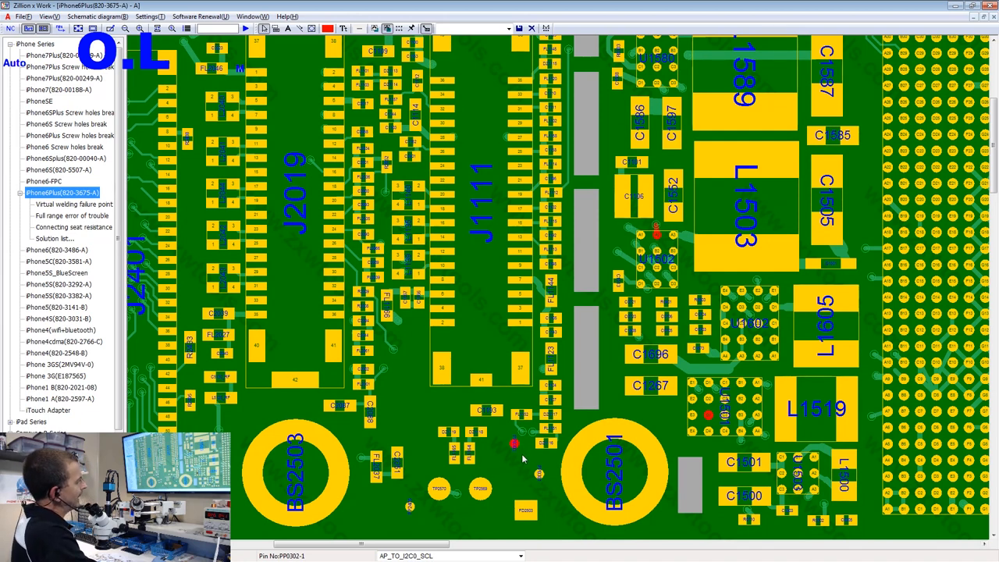
mouse_move(514, 456)
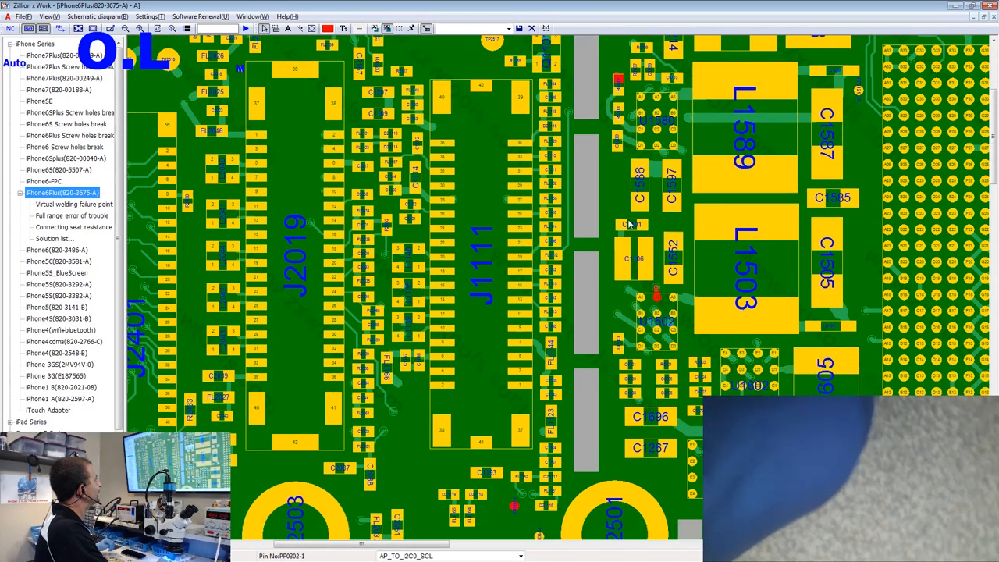
scroll(down, 3)
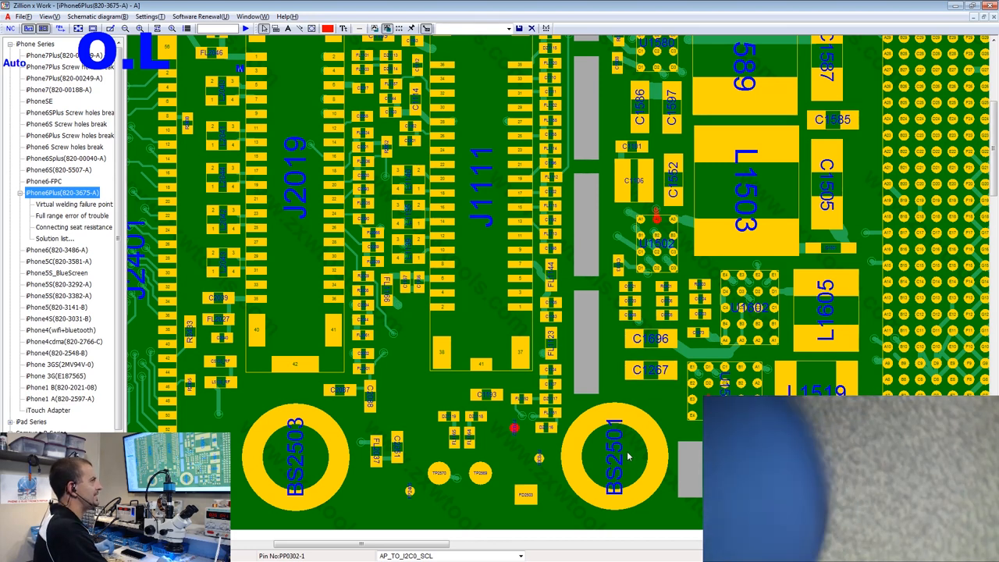
mouse_move(638, 443)
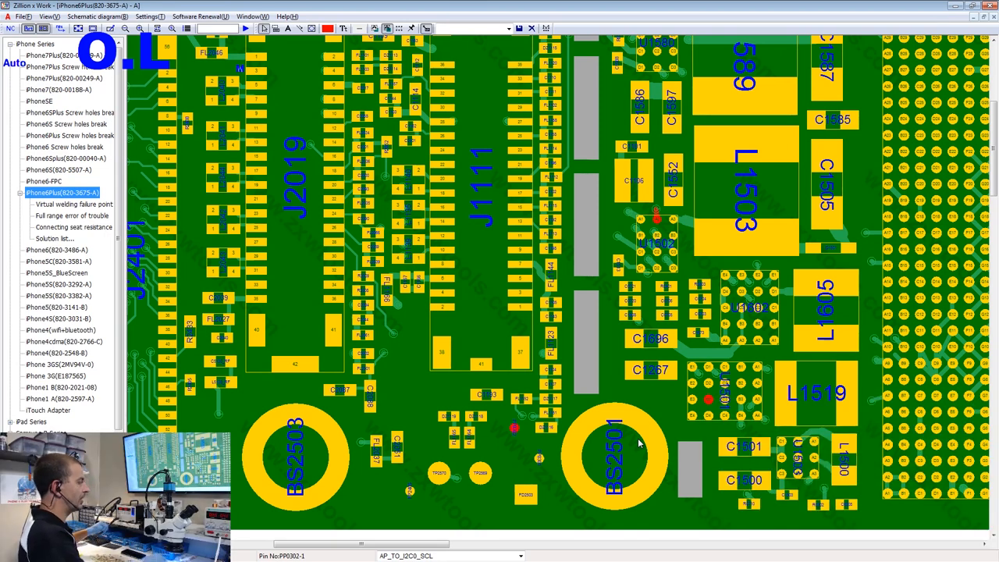
mouse_move(492, 409)
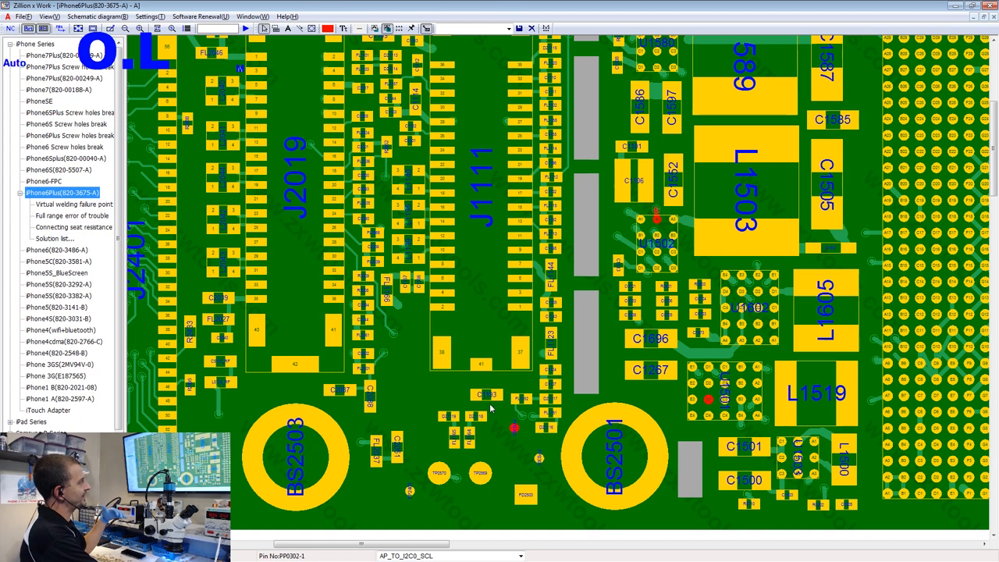
mouse_move(752, 437)
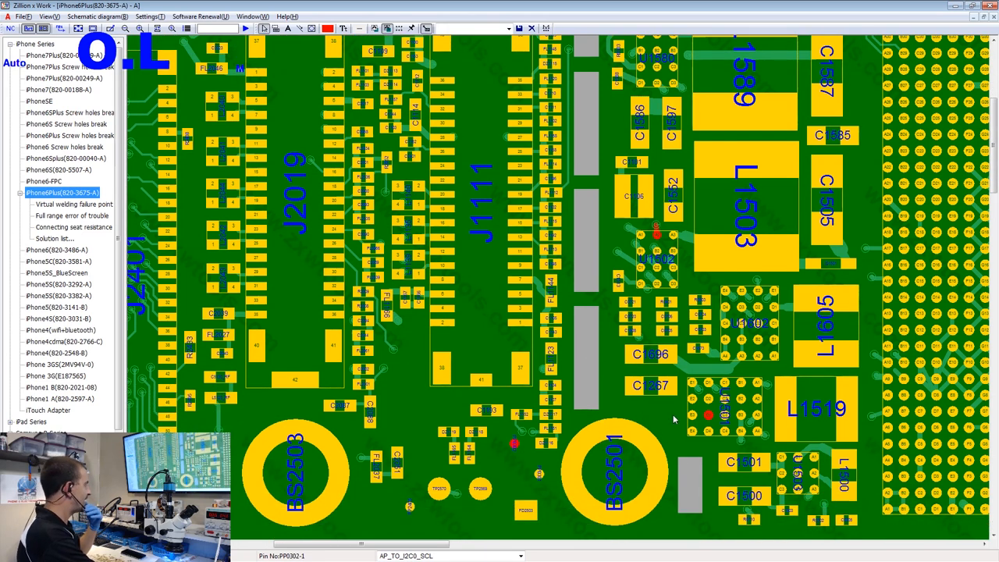
mouse_move(606, 396)
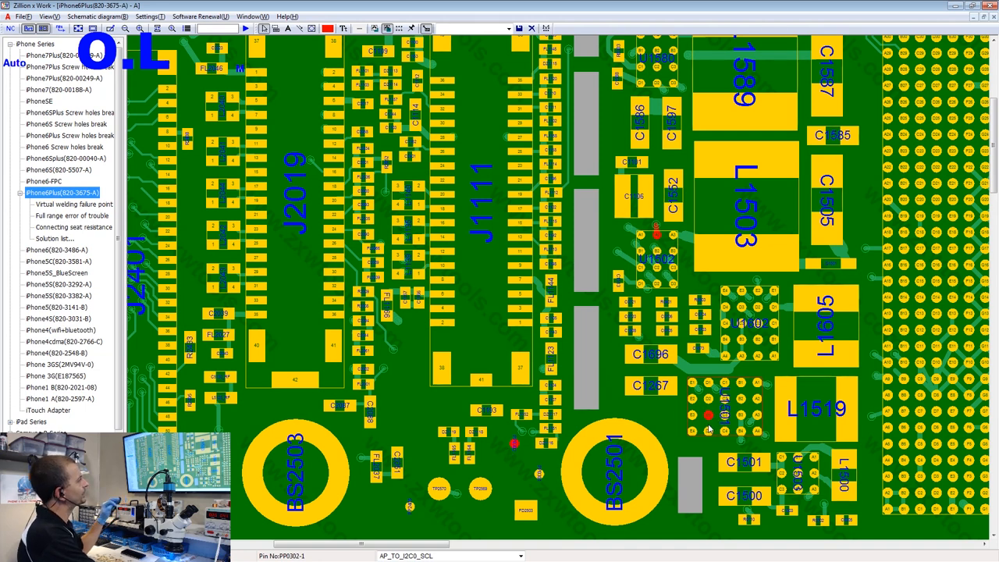
mouse_move(706, 414)
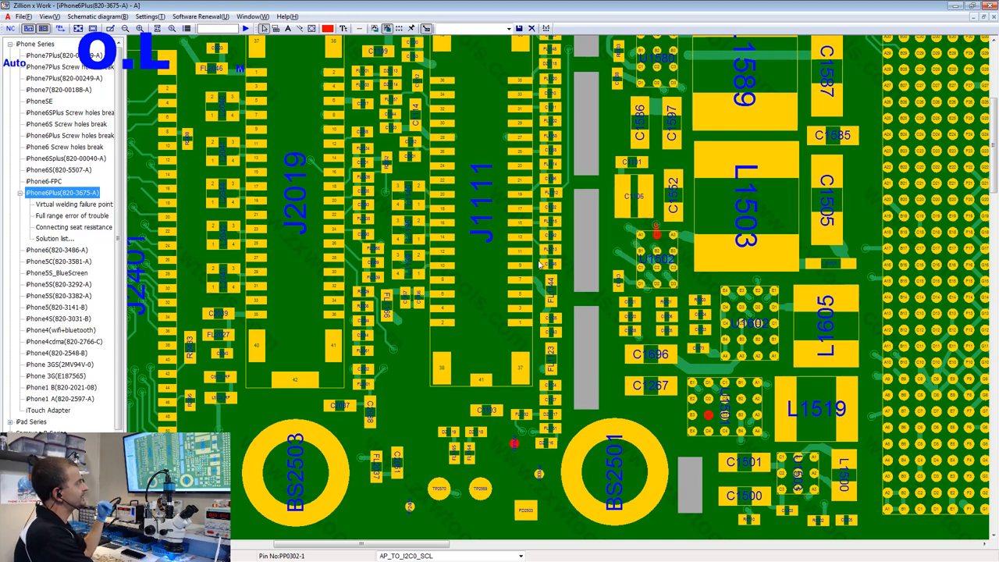
scroll(down, 3)
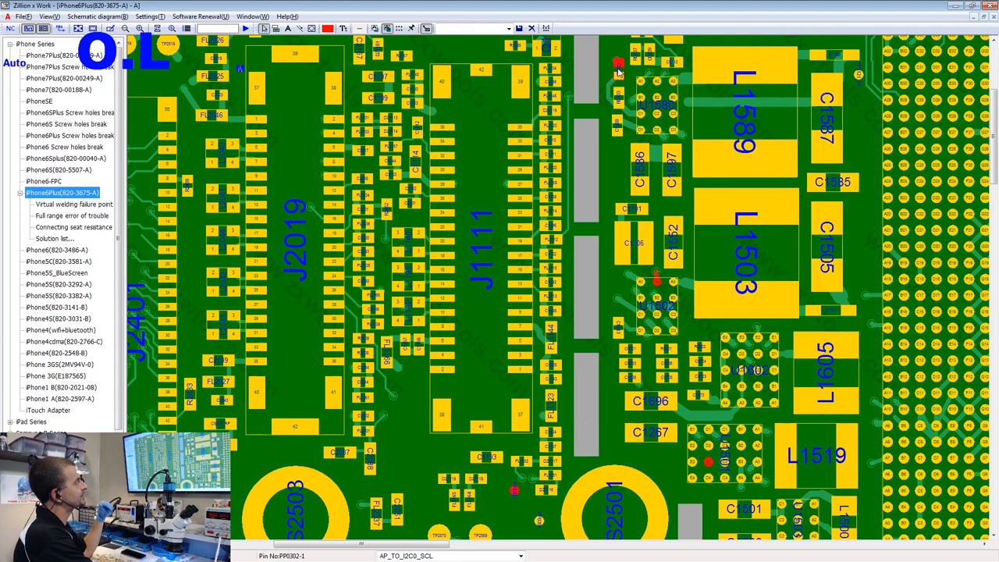